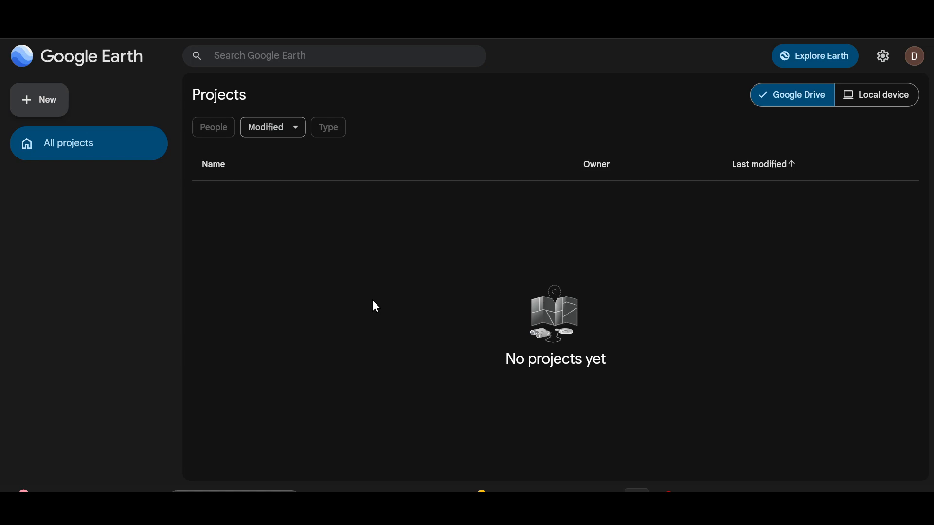
pyautogui.moveTo(482, 247)
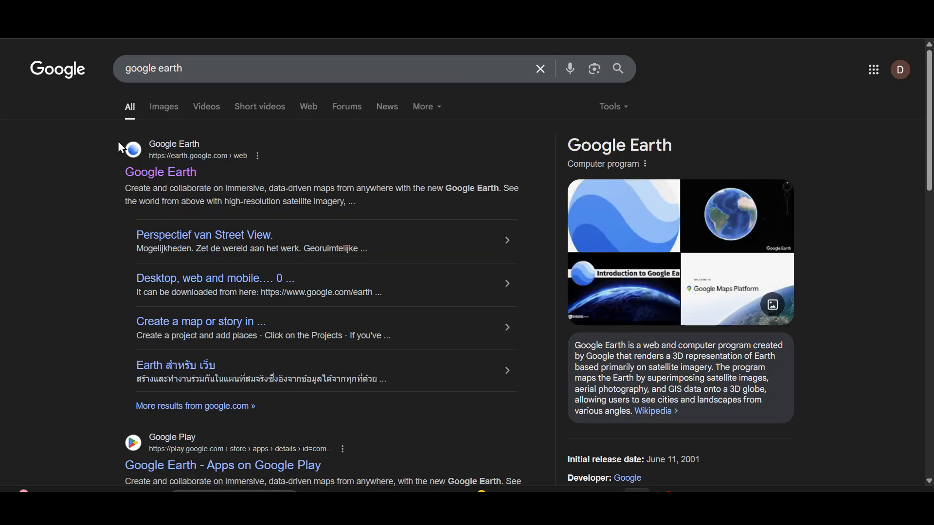
pyautogui.moveTo(160, 173)
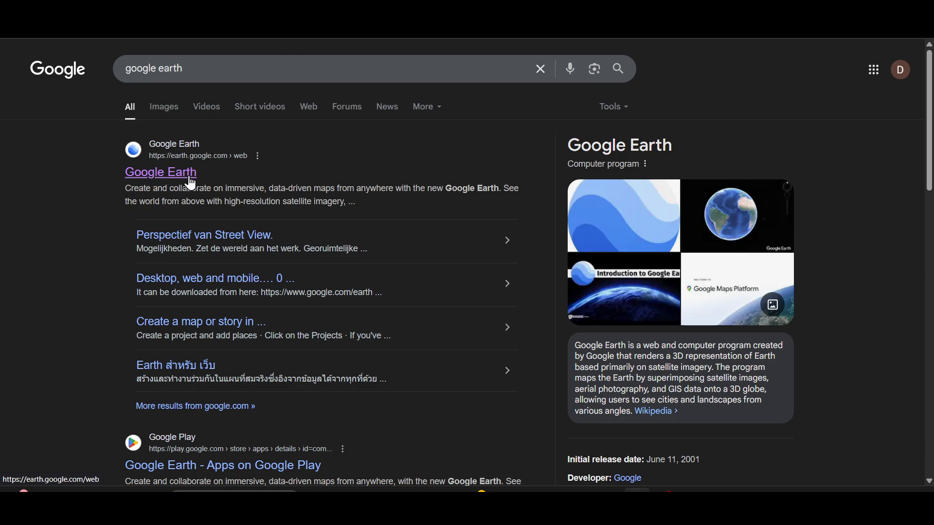
pyautogui.moveTo(174, 185)
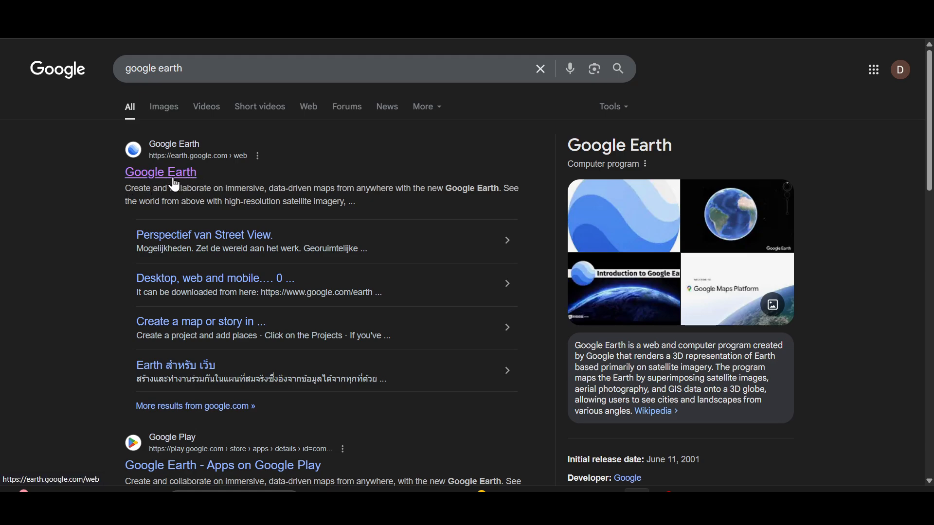
# Open earth.google.com from the search results and focus its place search field.
pyautogui.click(160, 172)
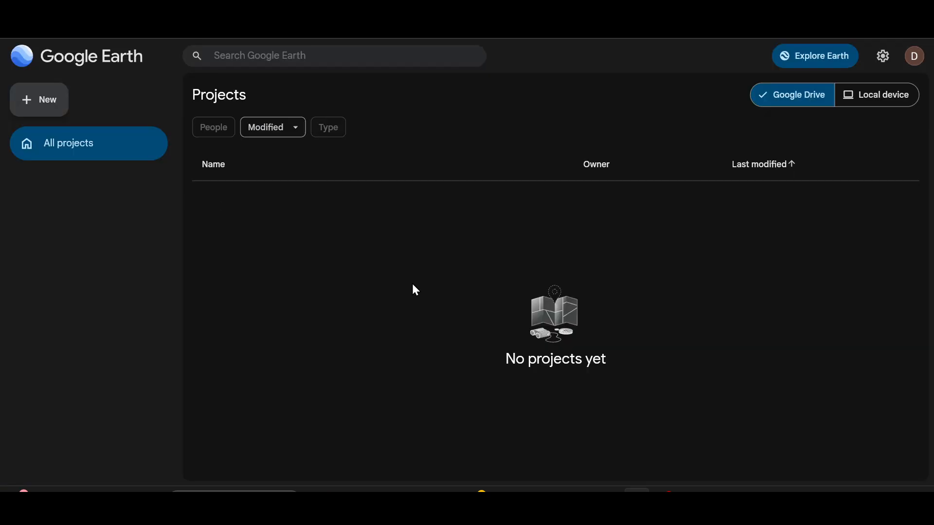
pyautogui.moveTo(365, 245)
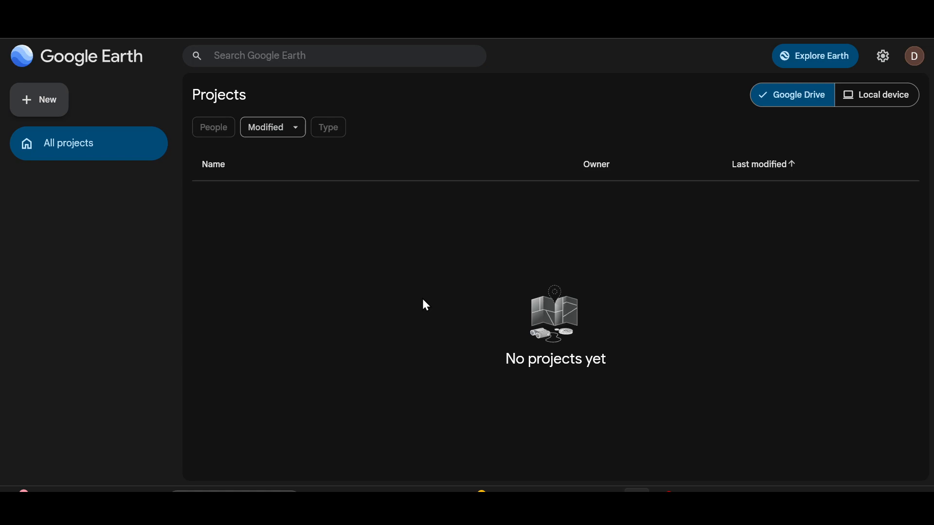
pyautogui.click(333, 55)
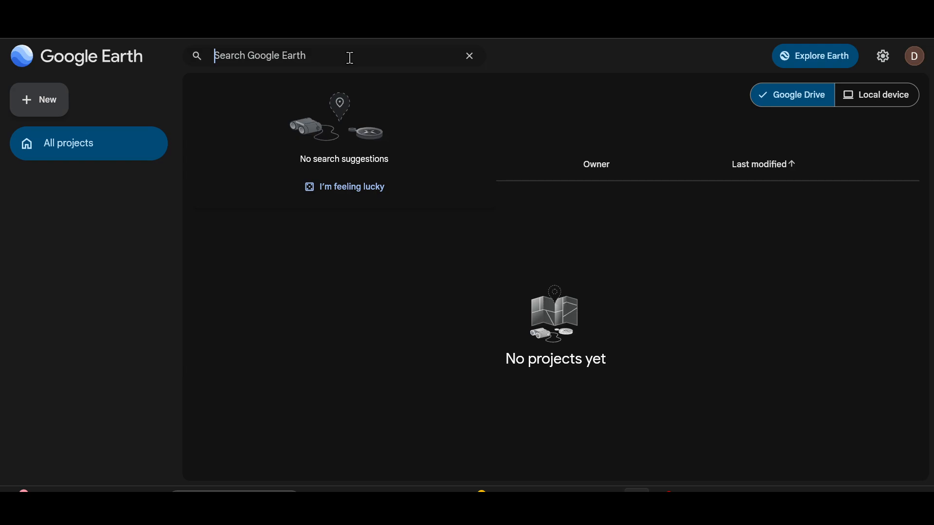
pyautogui.moveTo(363, 117)
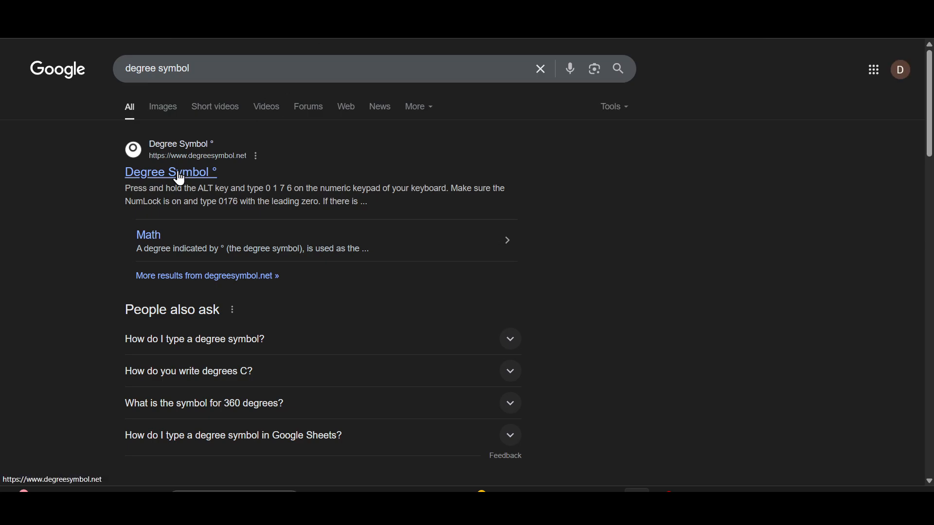
# Open the degreesymbol.net result showing the ° symbol for copying.
pyautogui.click(170, 172)
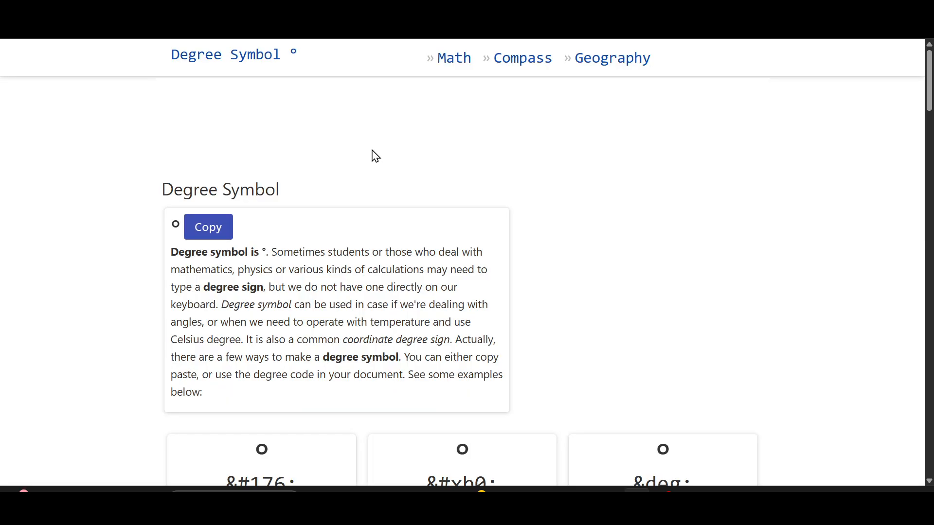
pyautogui.moveTo(291, 167)
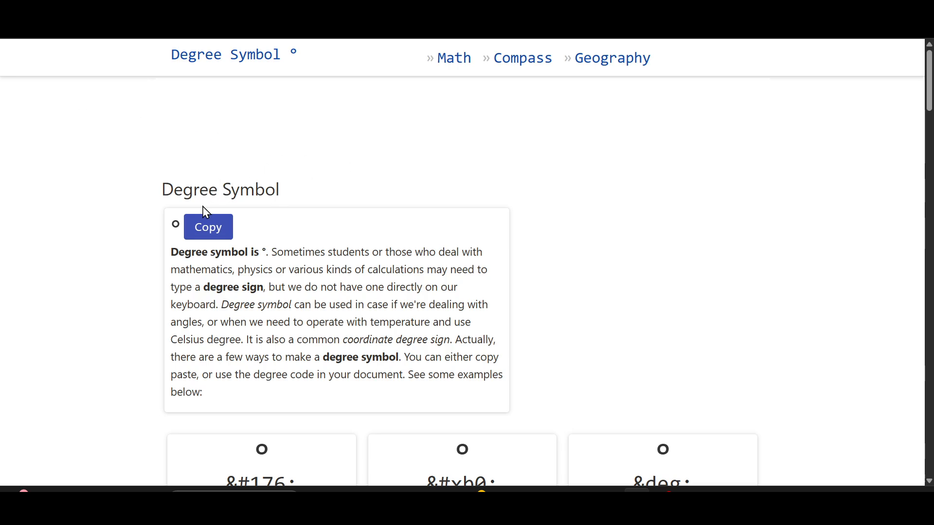
pyautogui.moveTo(204, 240)
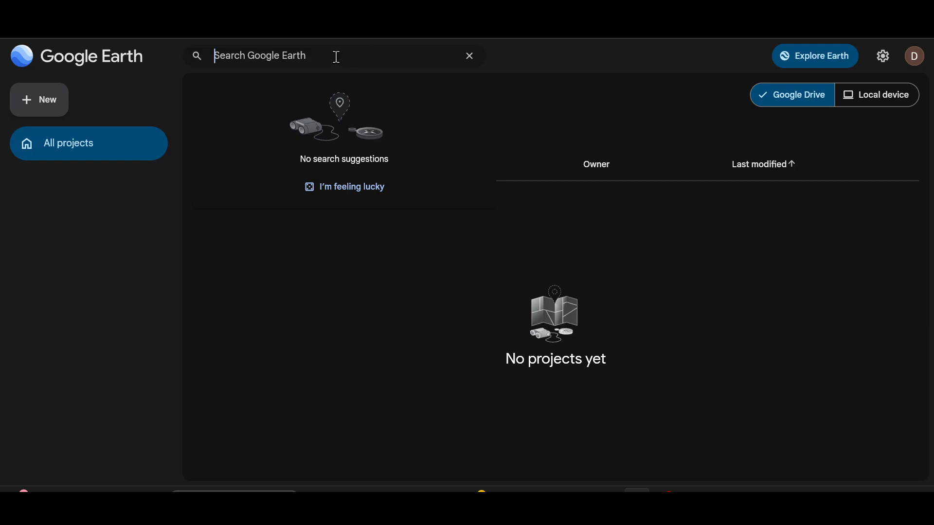
# Paste the degree symbol ° into the Google Earth place search field.
pyautogui.write('.')
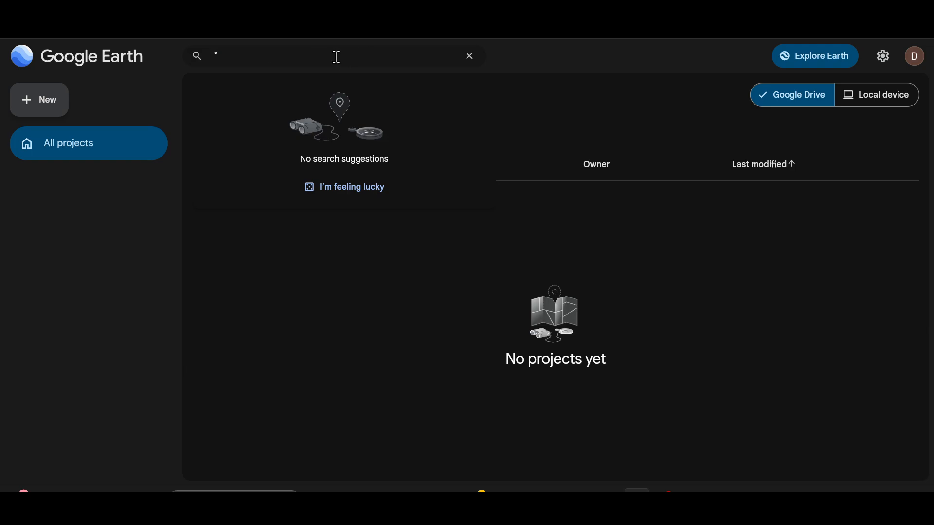
pyautogui.moveTo(296, 57)
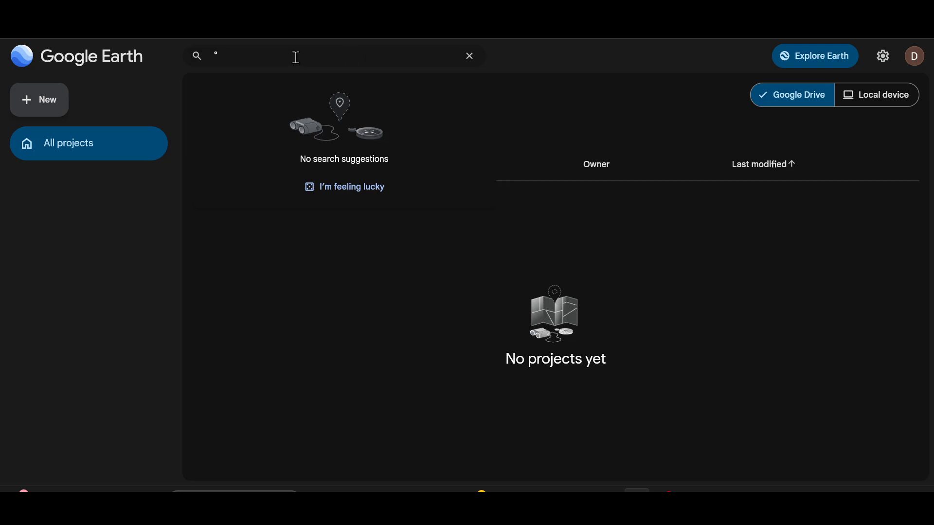
pyautogui.moveTo(426, 75)
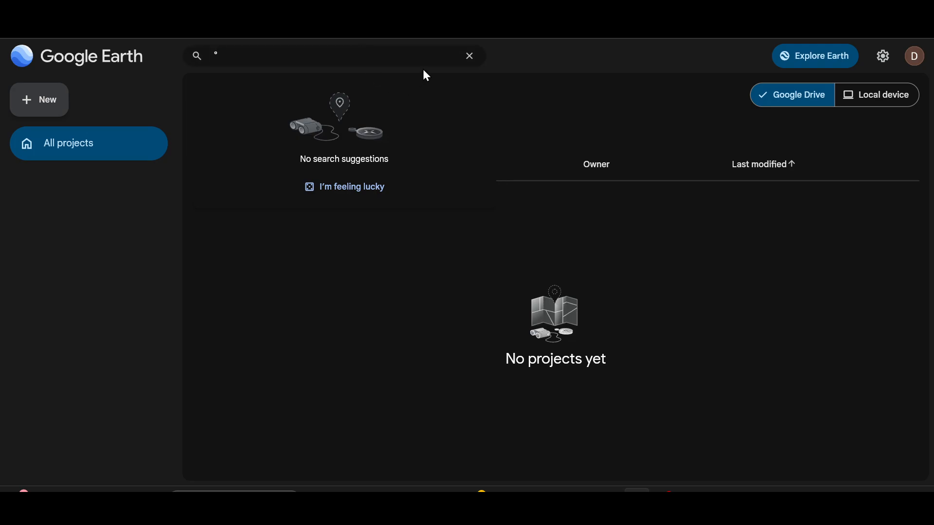